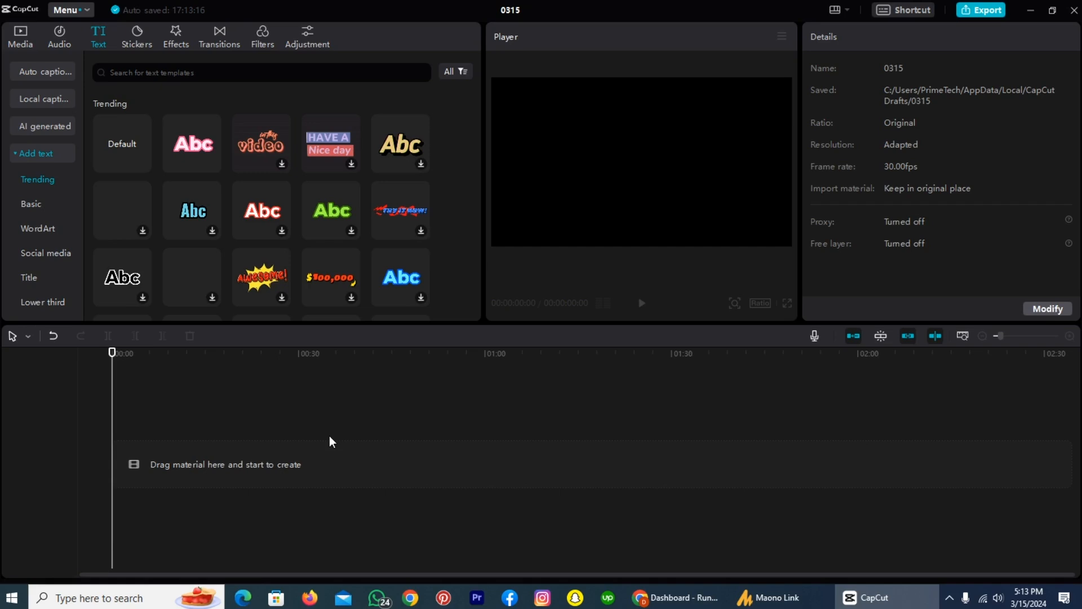
mouse_move(320, 400)
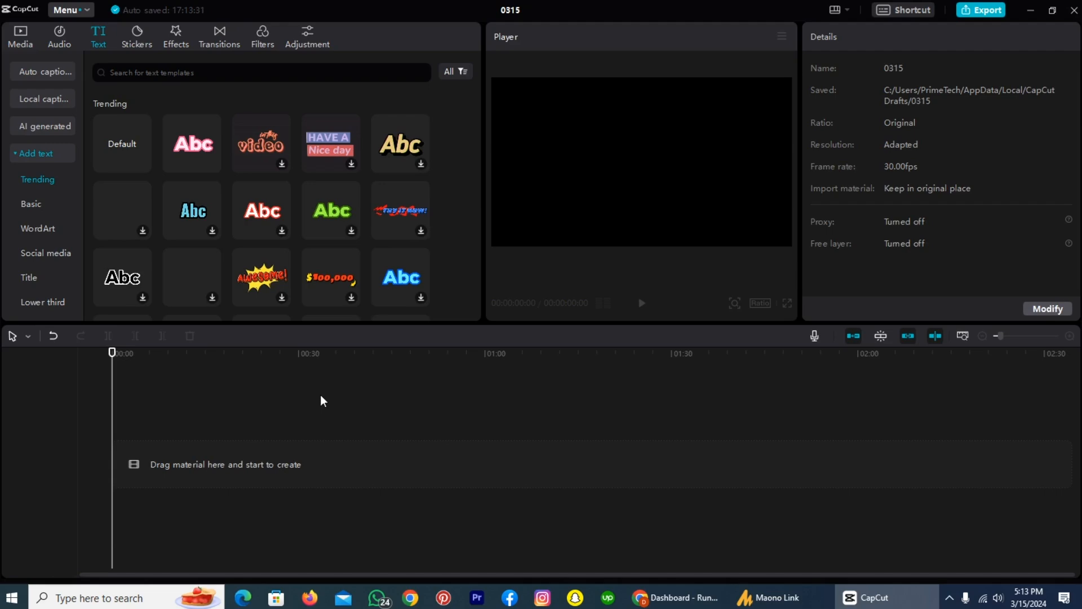
mouse_move(72, 73)
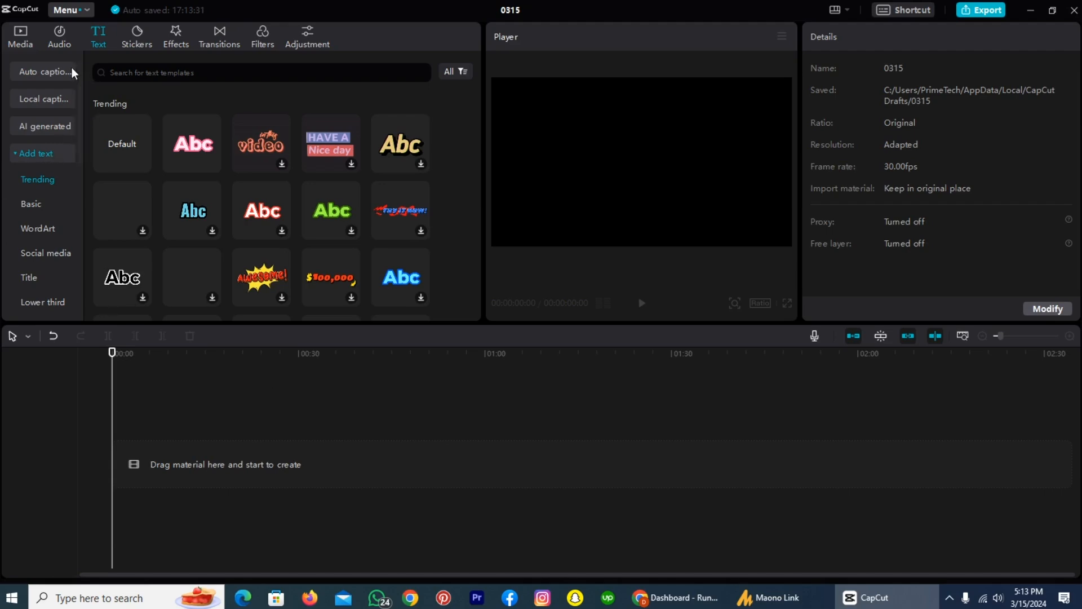
mouse_move(59, 49)
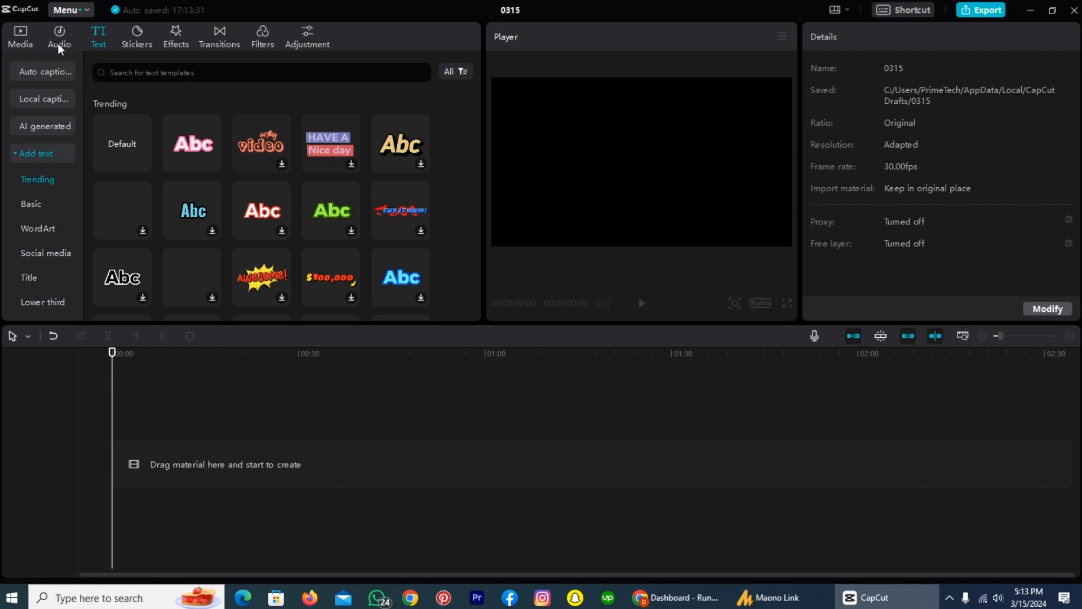
mouse_move(158, 53)
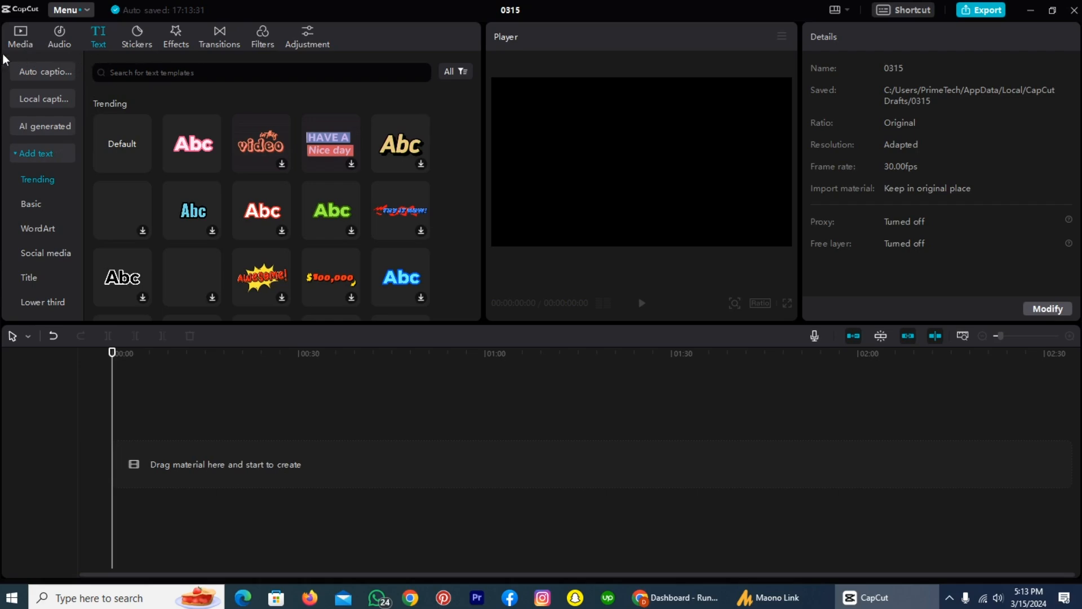
mouse_move(30, 48)
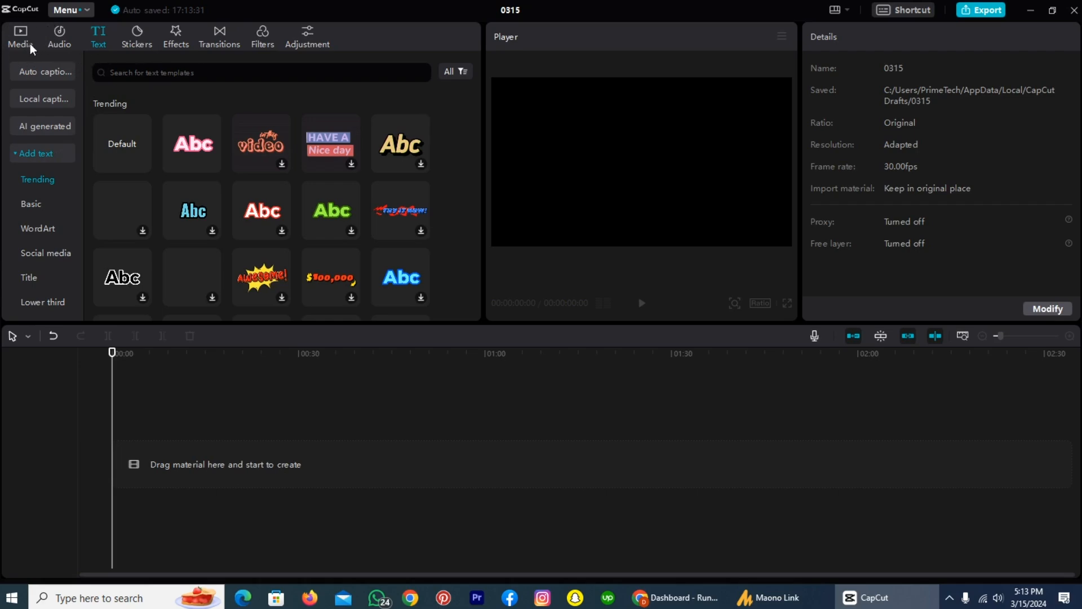
Switch to the project's Media library to import the sample phone video
click(19, 36)
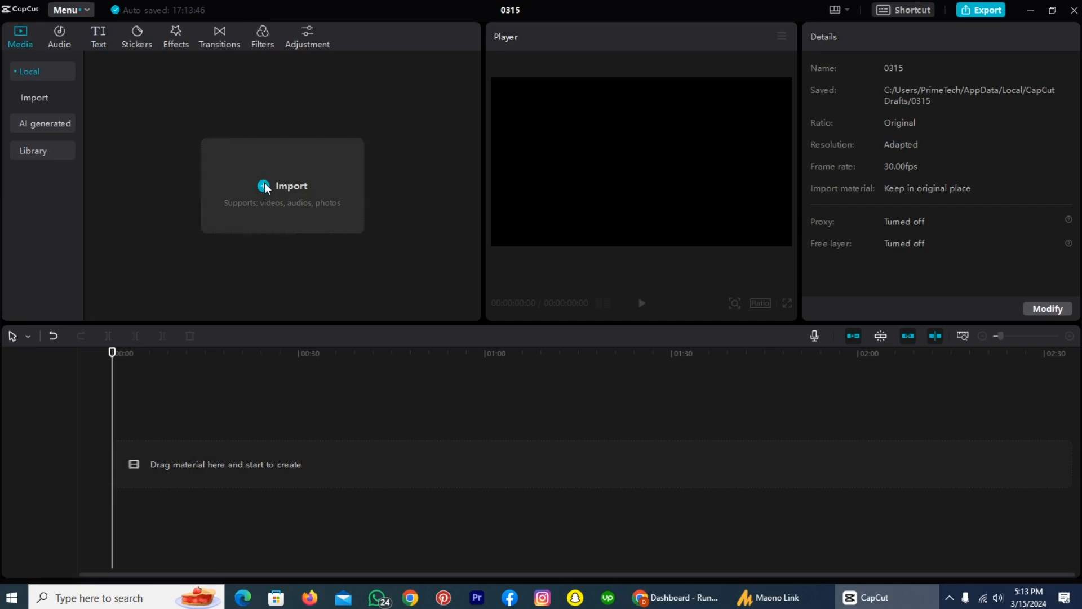
mouse_move(269, 212)
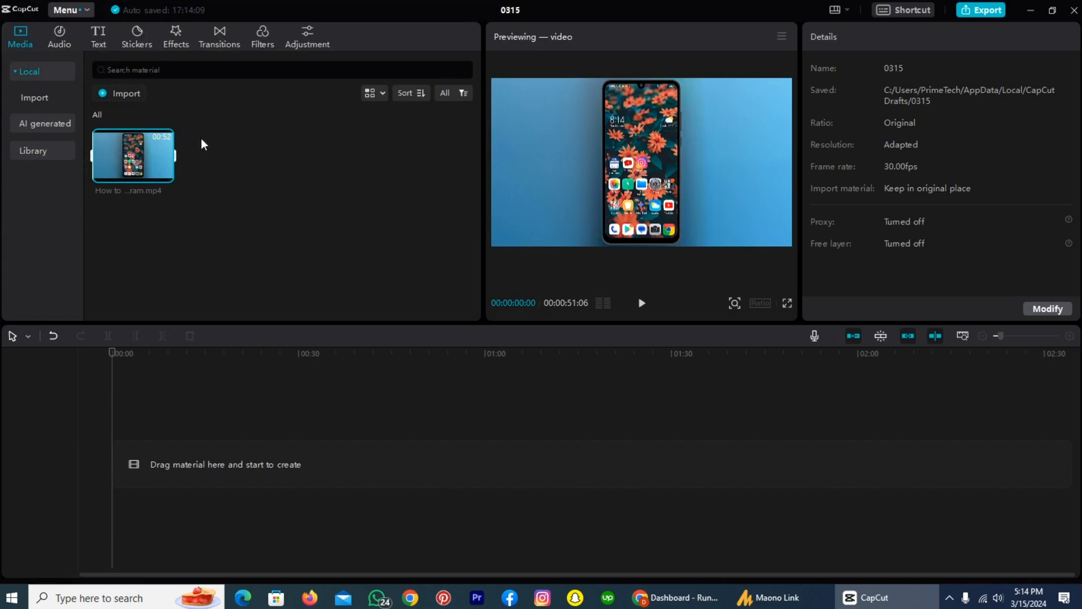
mouse_move(124, 194)
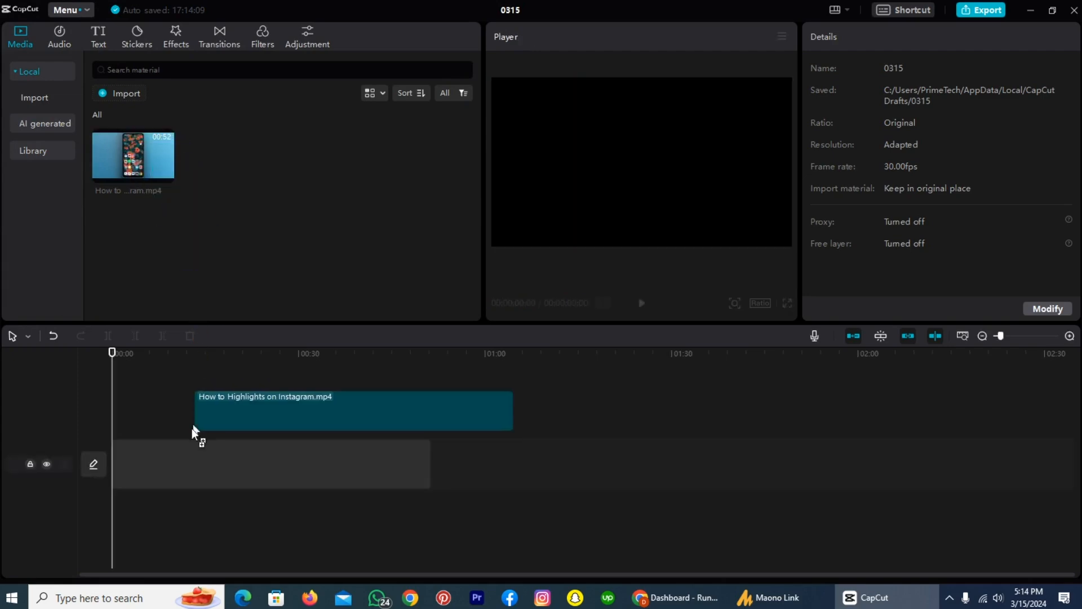
Place 'How to Highlights on Instagram.mp4' at 00:00 on the main timeline track
drag(196, 410, 118, 463)
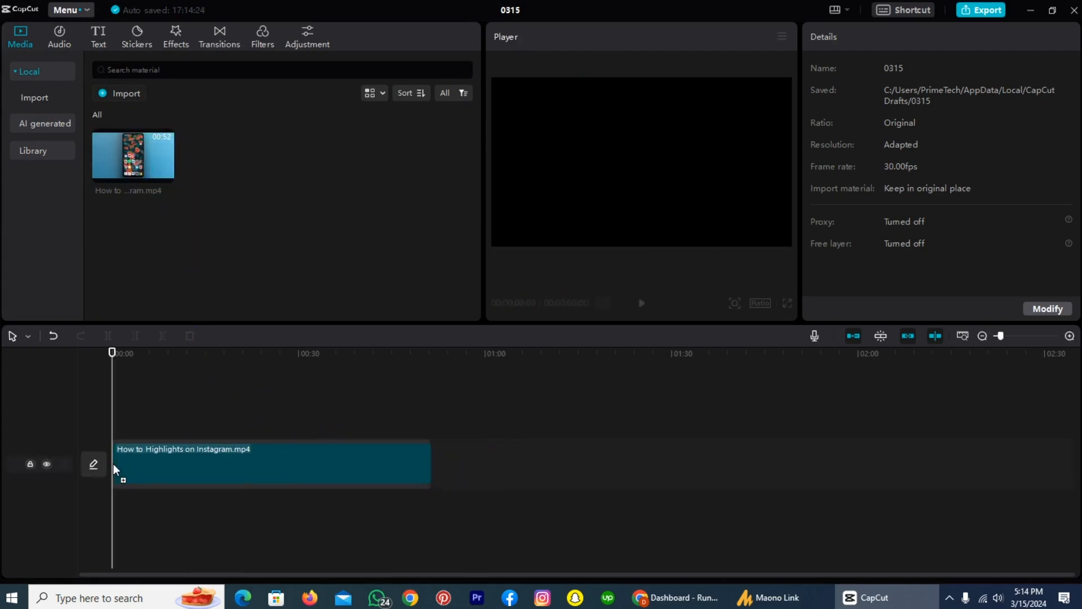